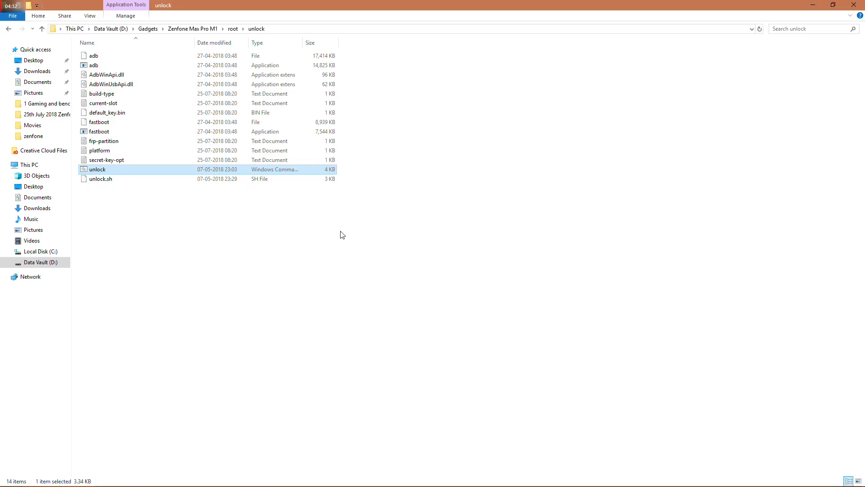
Pick the RedWolf-027-Unofficial-X00TD-20180522 recovery image from the root folder and go to Local Disk (C:).
click(5, 27)
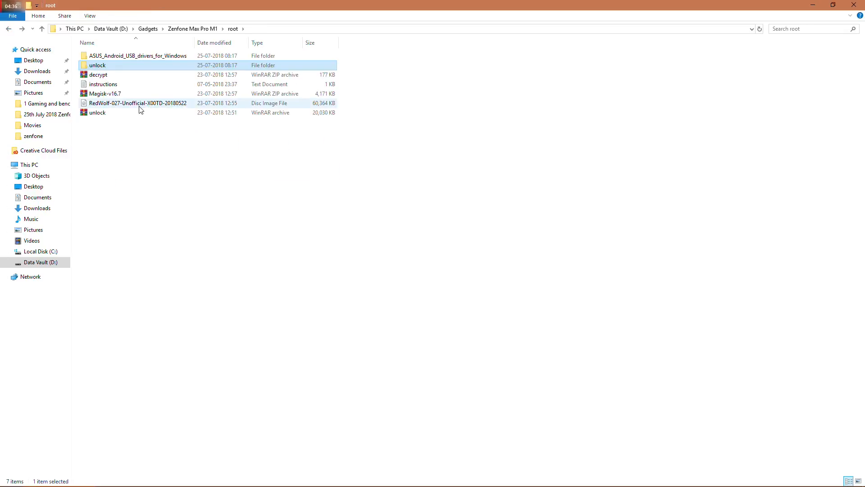
click(137, 103)
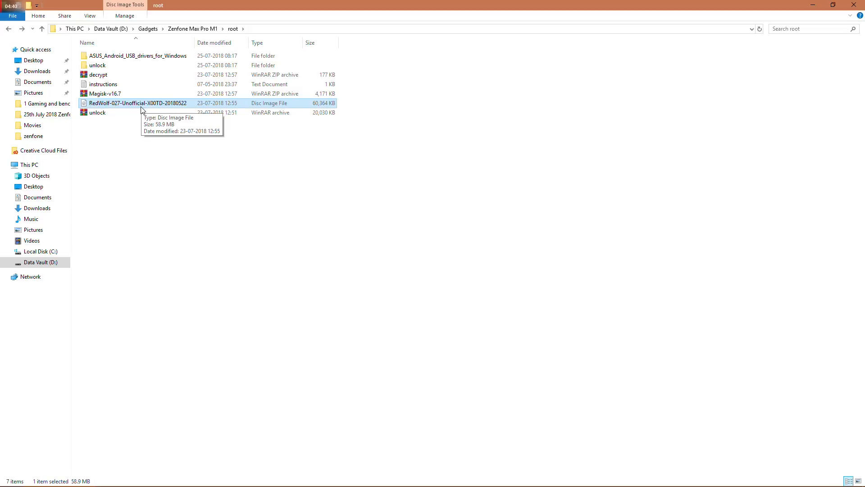
click(34, 251)
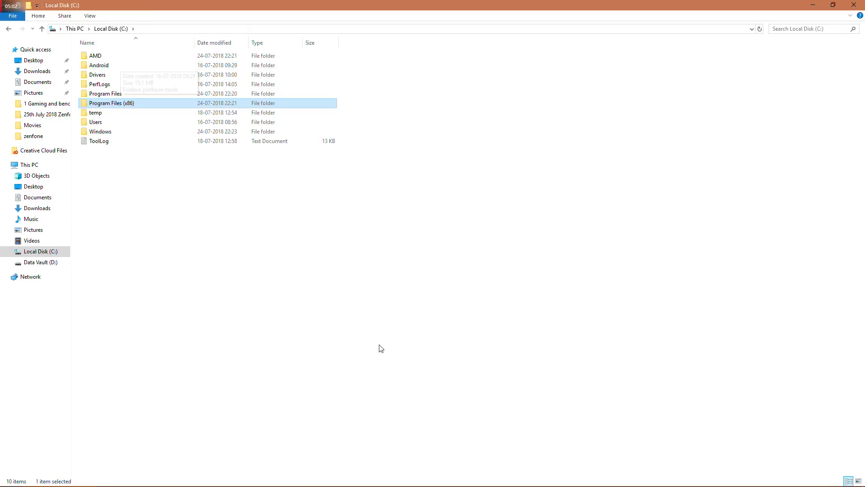
Navigate to C:\Android\platform-tools and bring up the folder's context menu for pasting the image.
double_click(99, 65)
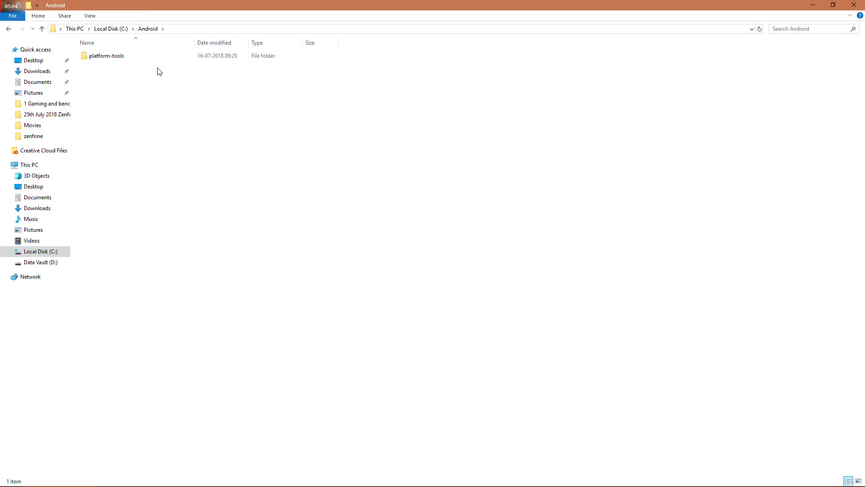
double_click(107, 56)
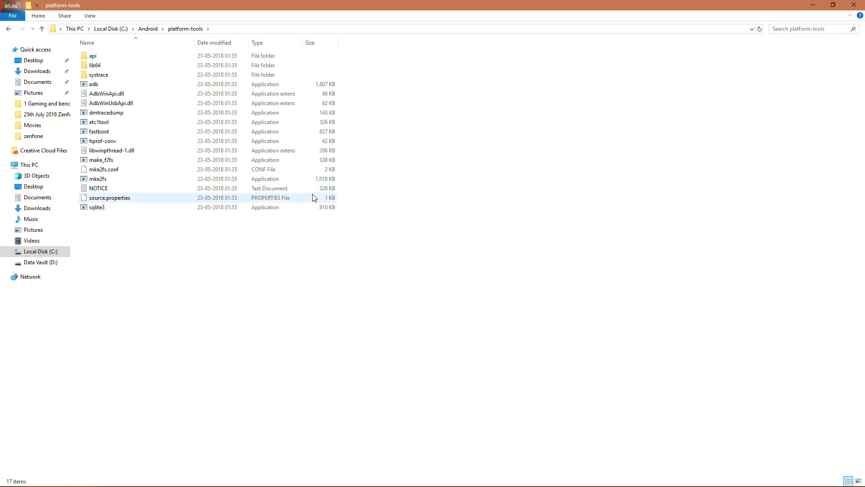
click(246, 267)
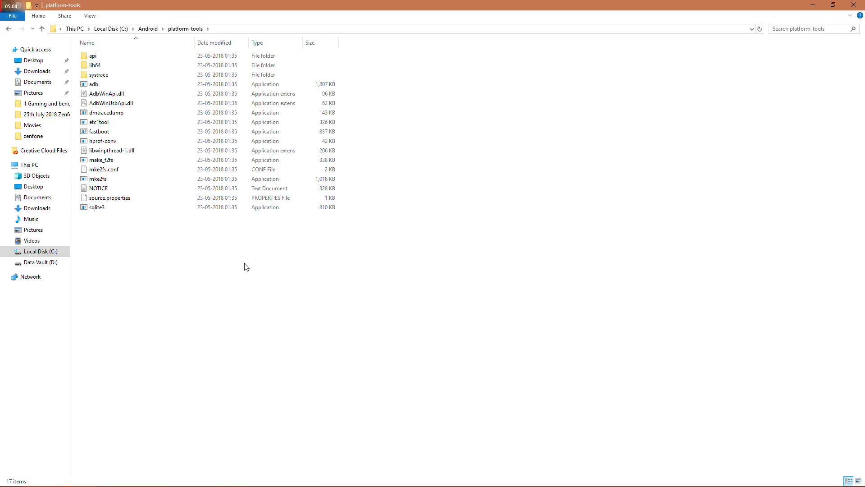
right_click(246, 267)
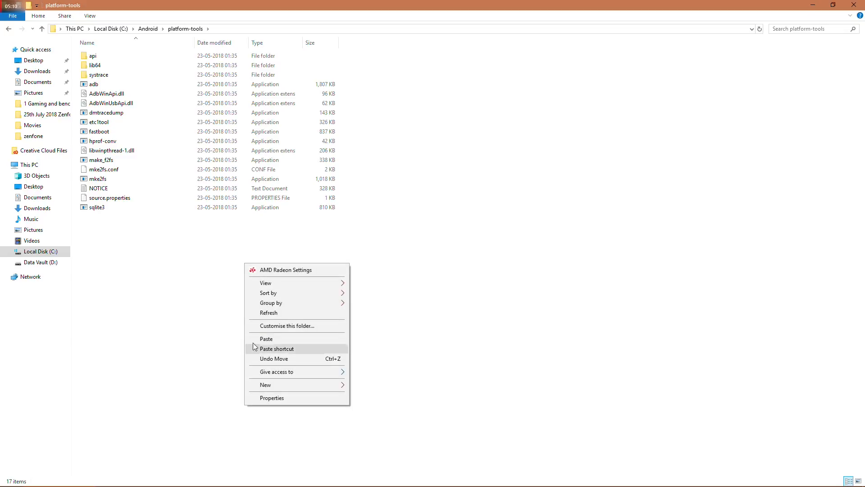